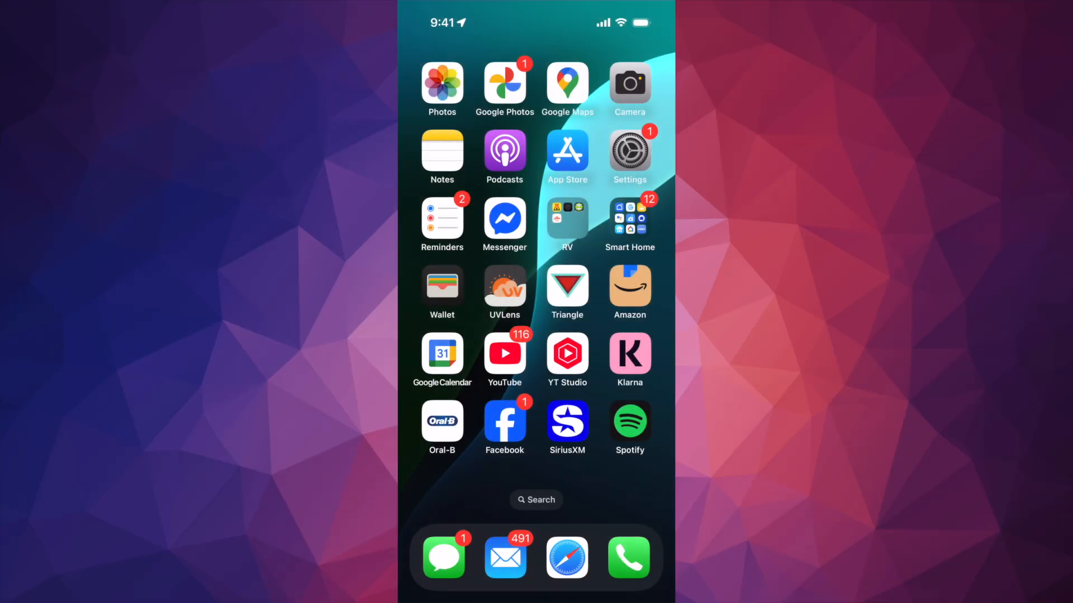
Launch Settings from the Home Screen and scroll down its category list.
{"action": "left_click", "coordinate": [628, 150]}
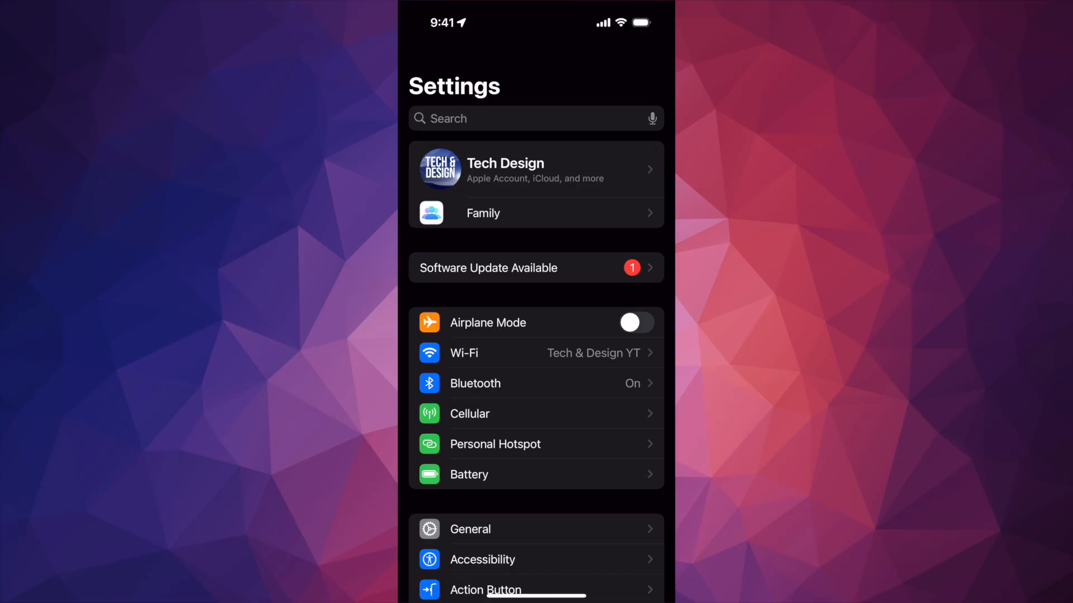
{"action": "scroll", "scroll_direction": "down", "scroll_amount": 3}
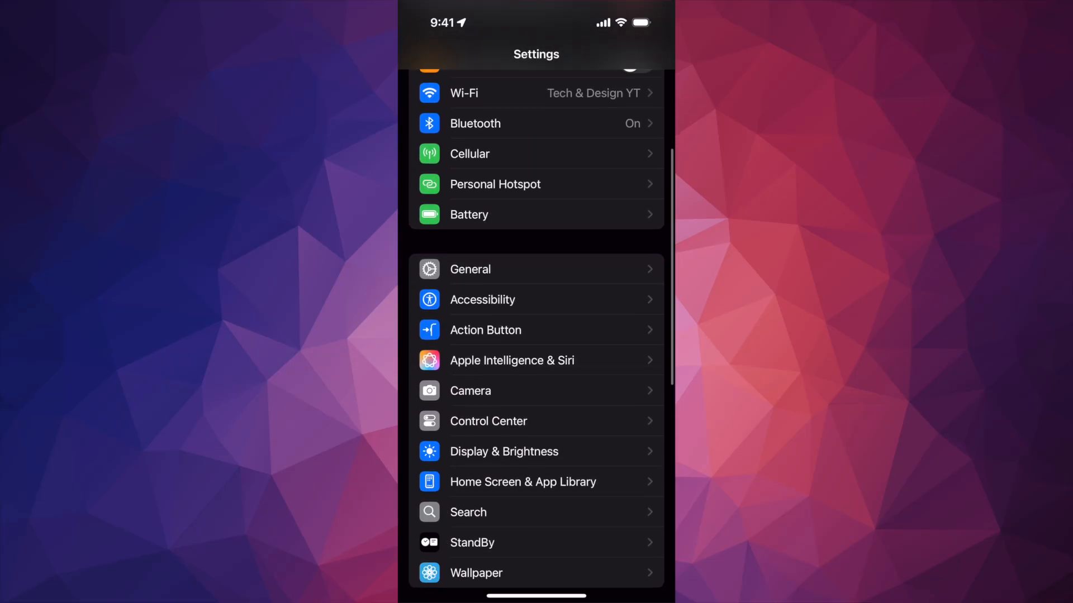
Go to General > Software Update and view the Upgrade to iOS 26 details.
{"action": "left_click", "coordinate": [470, 269]}
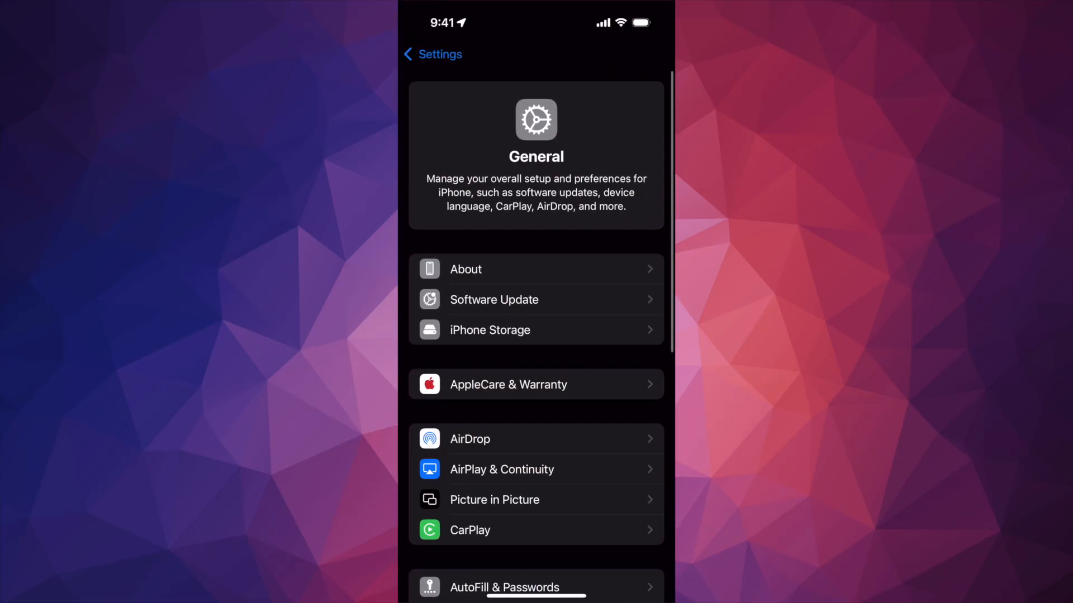
{"action": "left_click", "coordinate": [494, 299]}
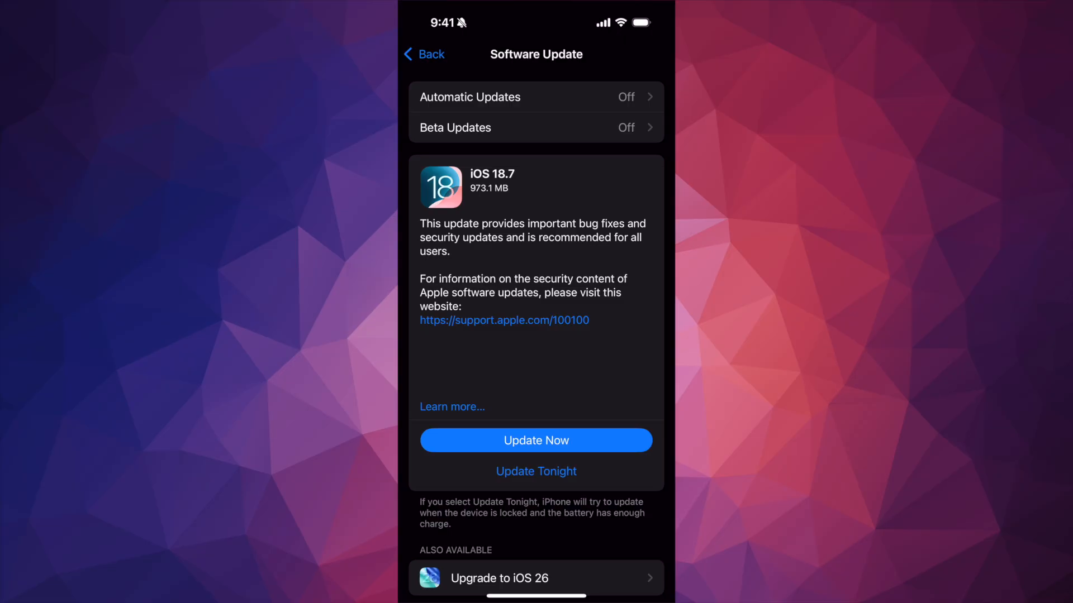
{"action": "scroll", "scroll_direction": "down", "scroll_amount": 3}
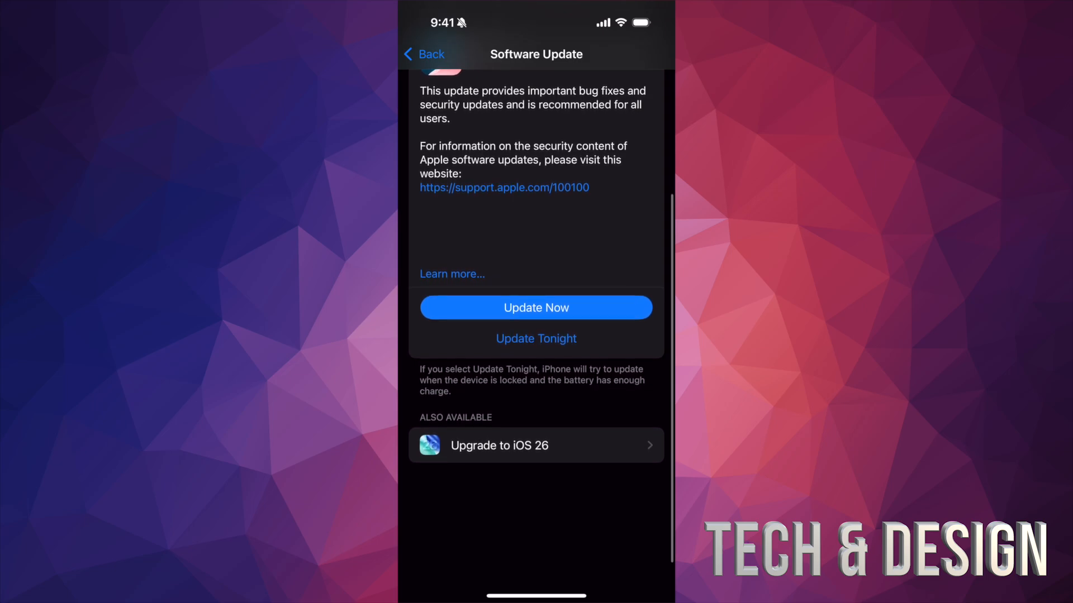
{"action": "scroll", "scroll_direction": "down", "scroll_amount": 3}
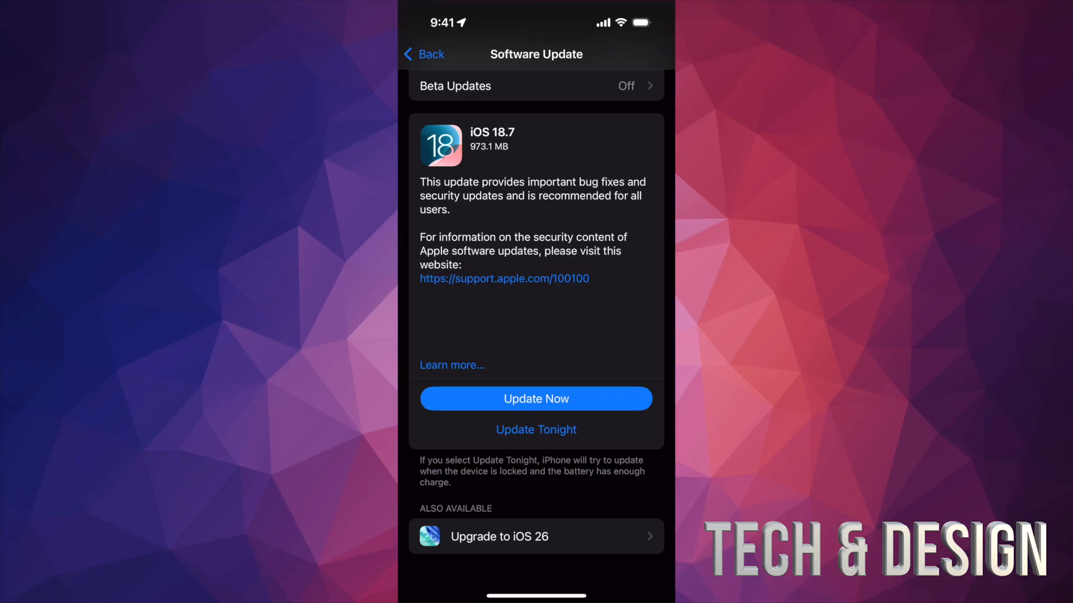
{"action": "left_click", "coordinate": [536, 536]}
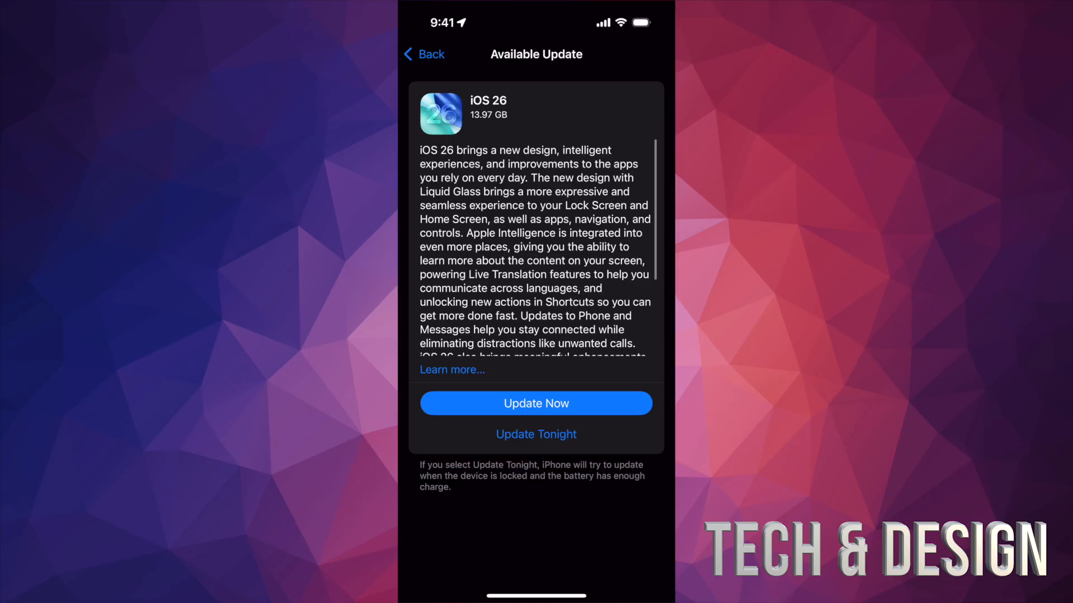
Start the iOS 26 update, agreeing to the Terms and Conditions and its confirmation.
{"action": "left_click", "coordinate": [536, 403]}
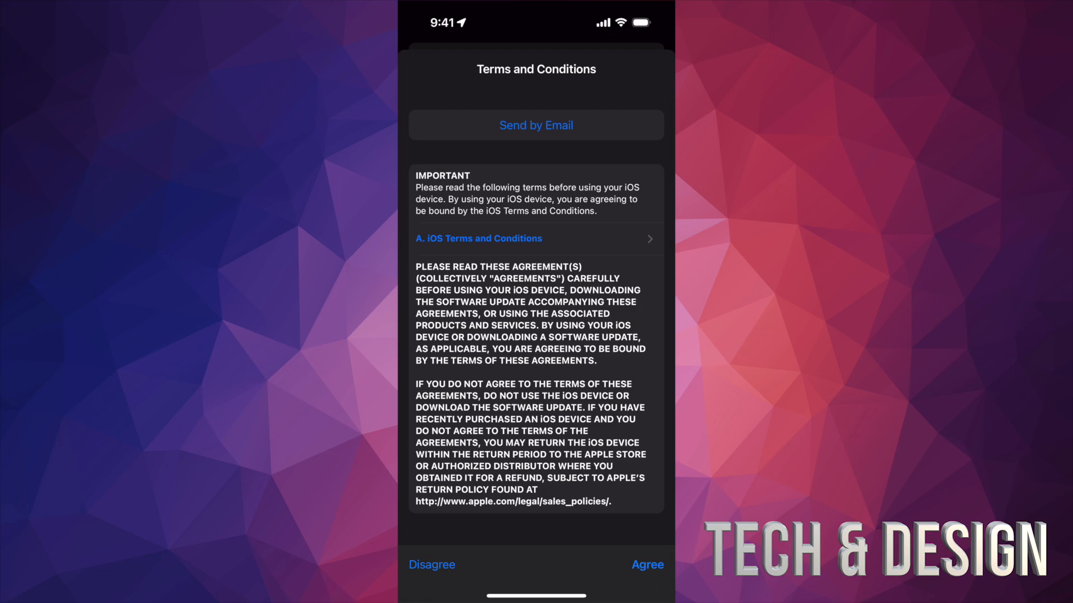
{"action": "left_click", "coordinate": [646, 565]}
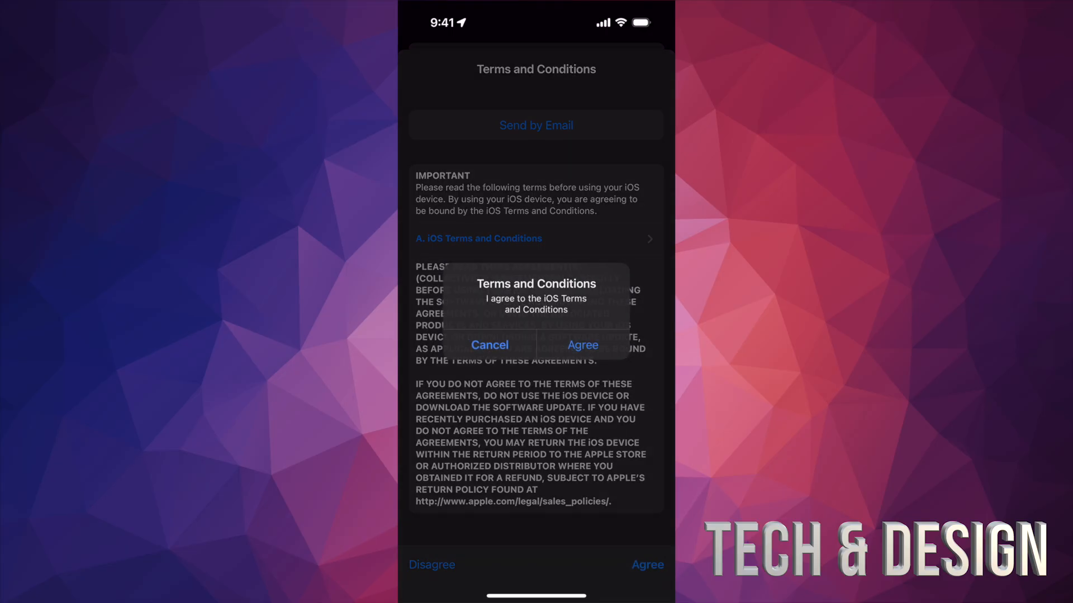
{"action": "left_click", "coordinate": [583, 345]}
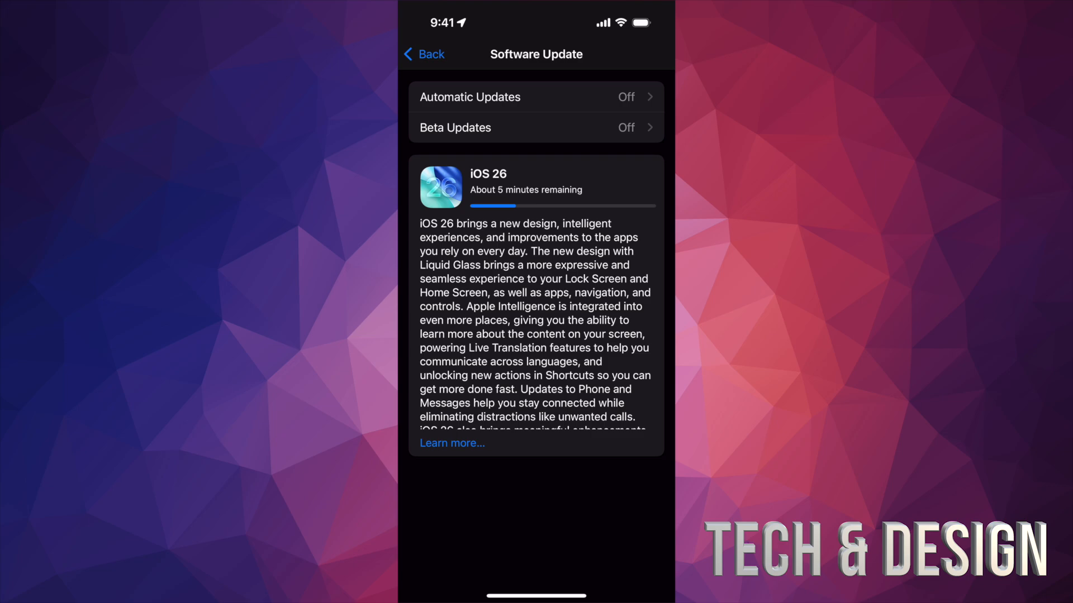
Wait on the update page while iOS 26 downloads and installs.
{"action": "scroll", "scroll_direction": "down", "scroll_amount": 3}
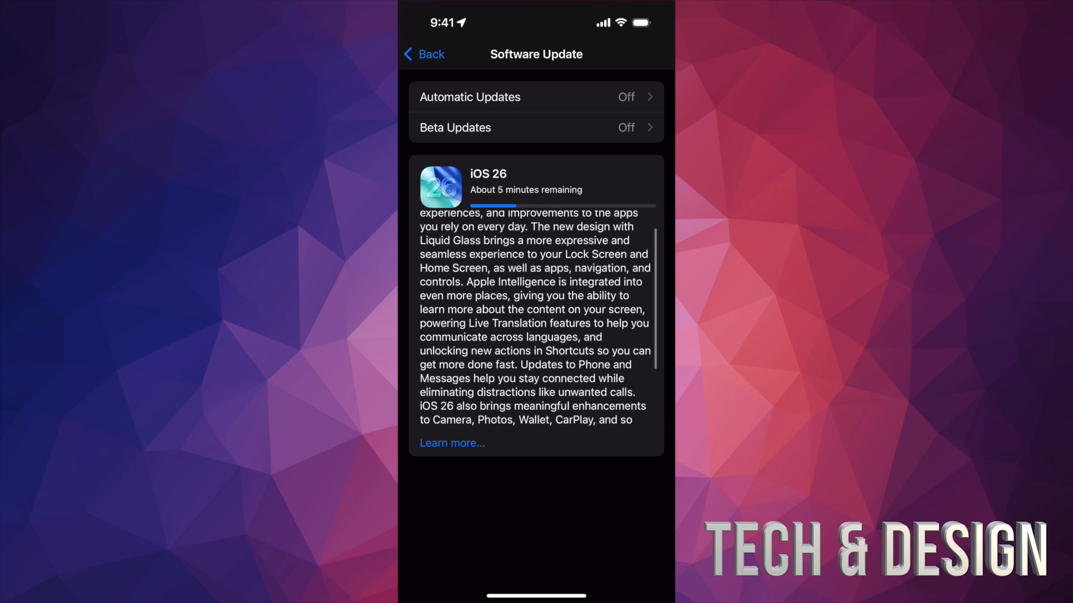
{"action": "scroll", "scroll_direction": "down", "scroll_amount": 3}
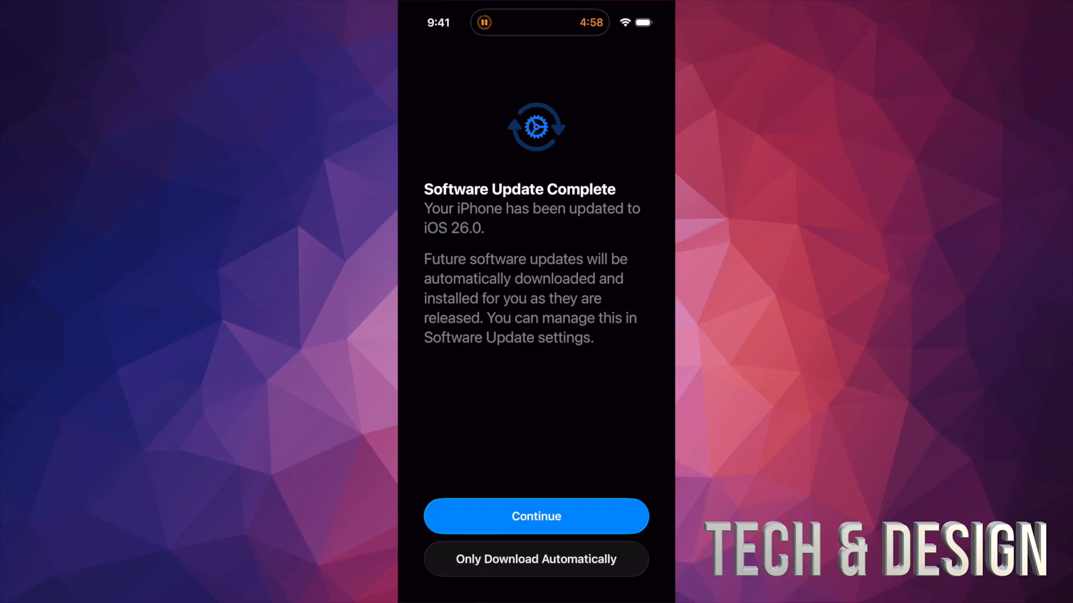
Continue past Software Update Complete, decline the iCloud storage offer, and pass Priority Notifications.
{"action": "left_click", "coordinate": [536, 515]}
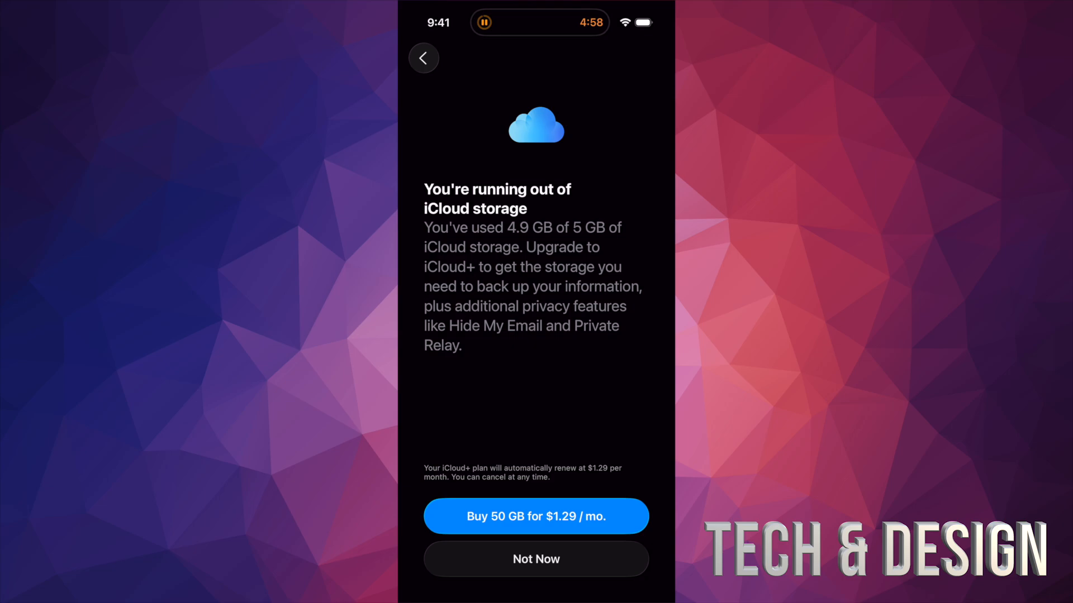
{"action": "left_click", "coordinate": [535, 516]}
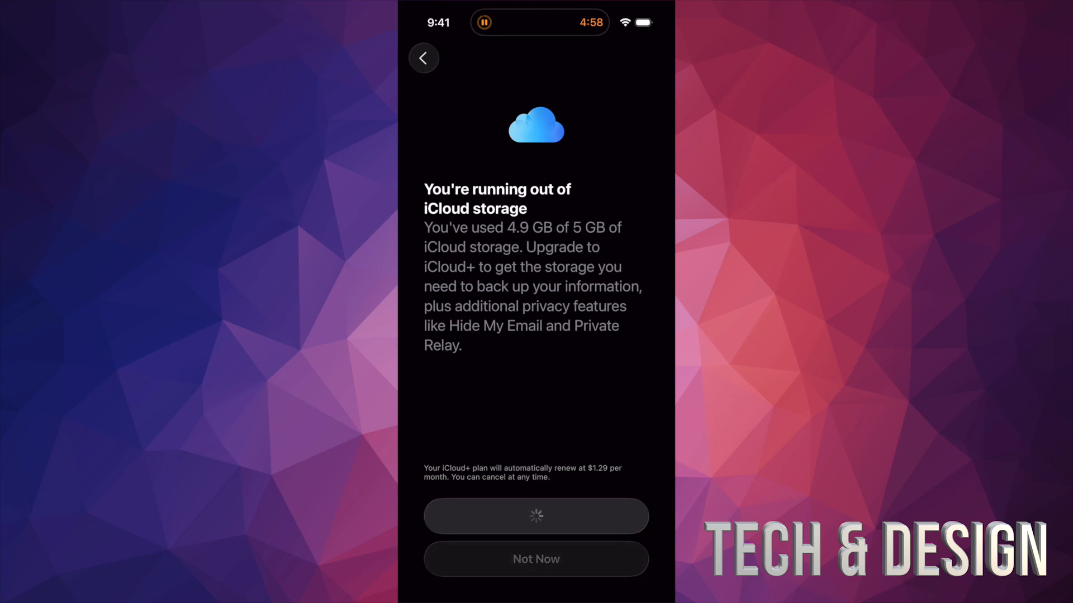
{"action": "left_click", "coordinate": [536, 515]}
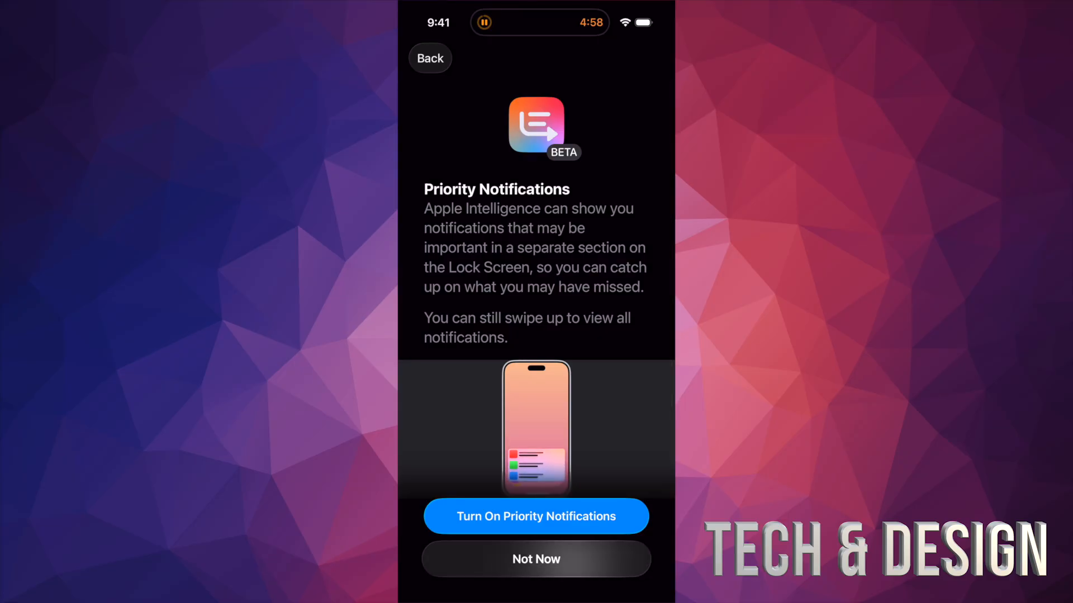
{"action": "left_click", "coordinate": [536, 516]}
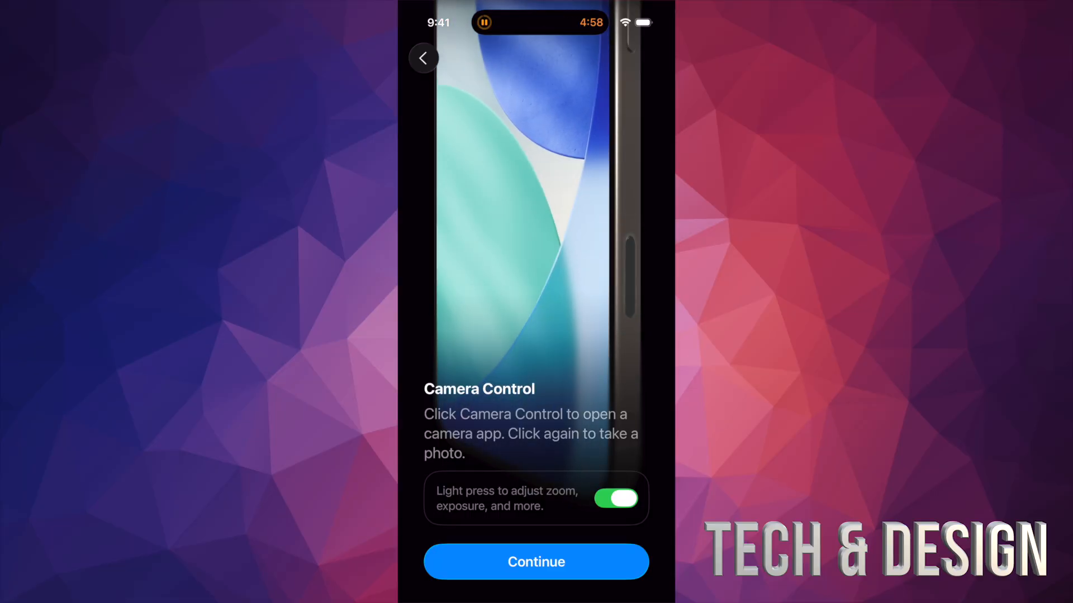
Continue through Camera Control, the feature tour and search screens, then Get Started.
{"action": "left_click", "coordinate": [536, 562]}
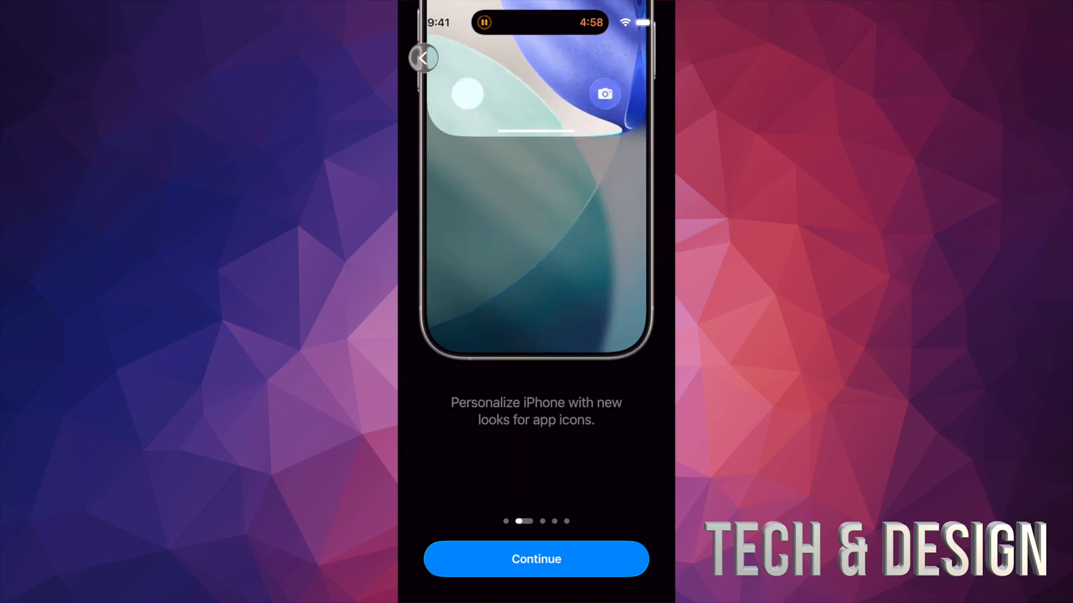
{"action": "left_click", "coordinate": [536, 559]}
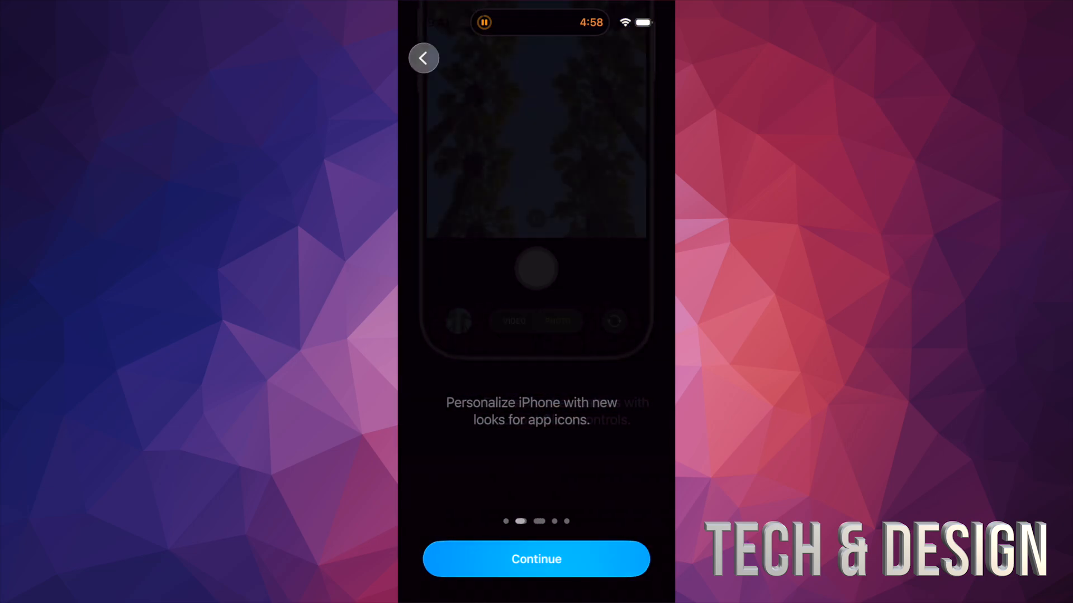
{"action": "left_click", "coordinate": [535, 559]}
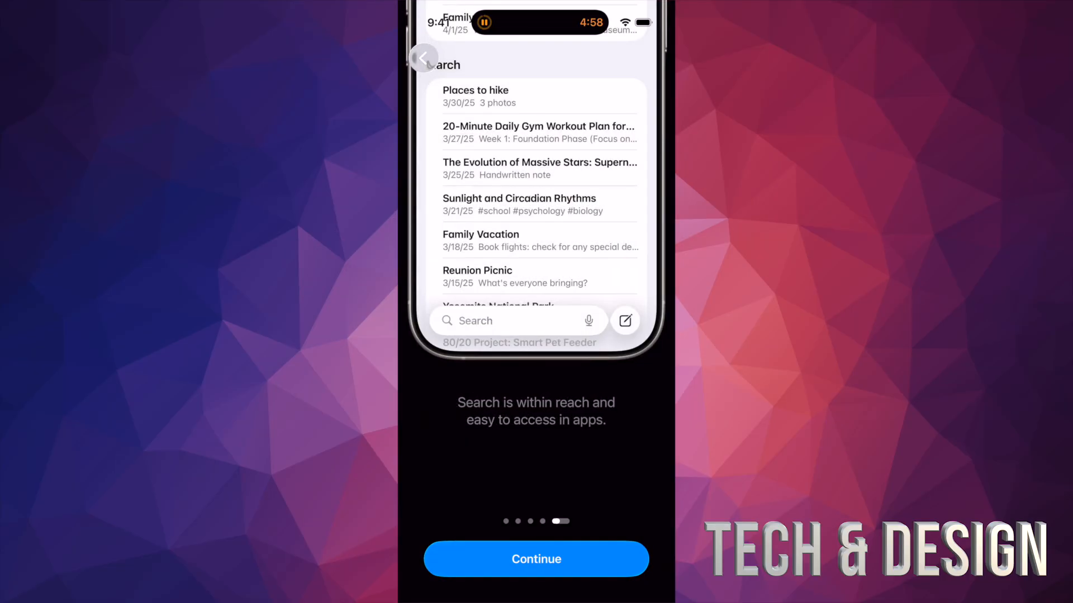
{"action": "left_click", "coordinate": [509, 321]}
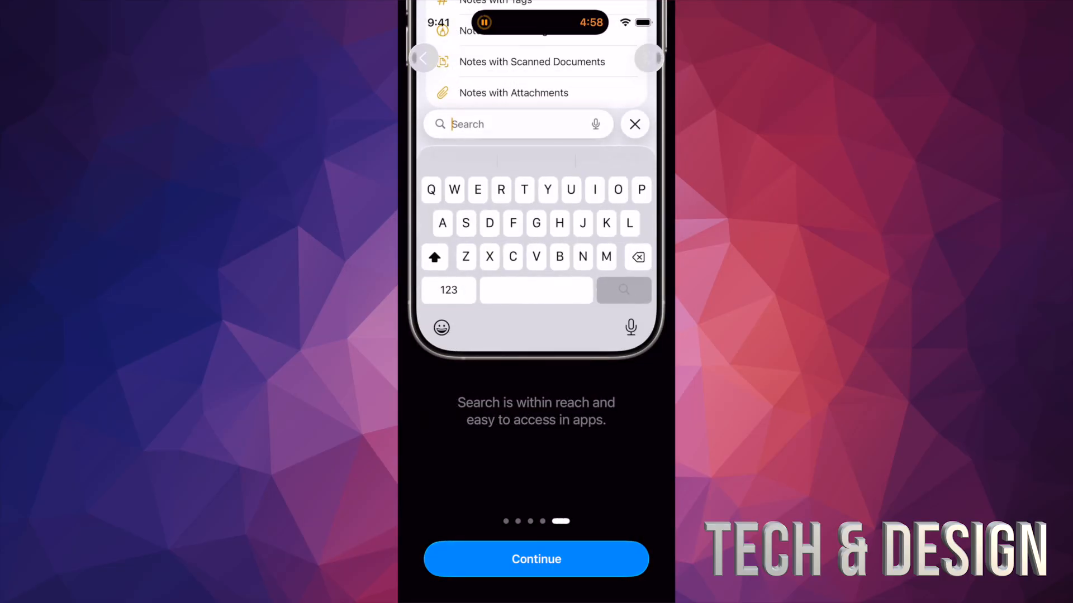
{"action": "left_click", "coordinate": [536, 559]}
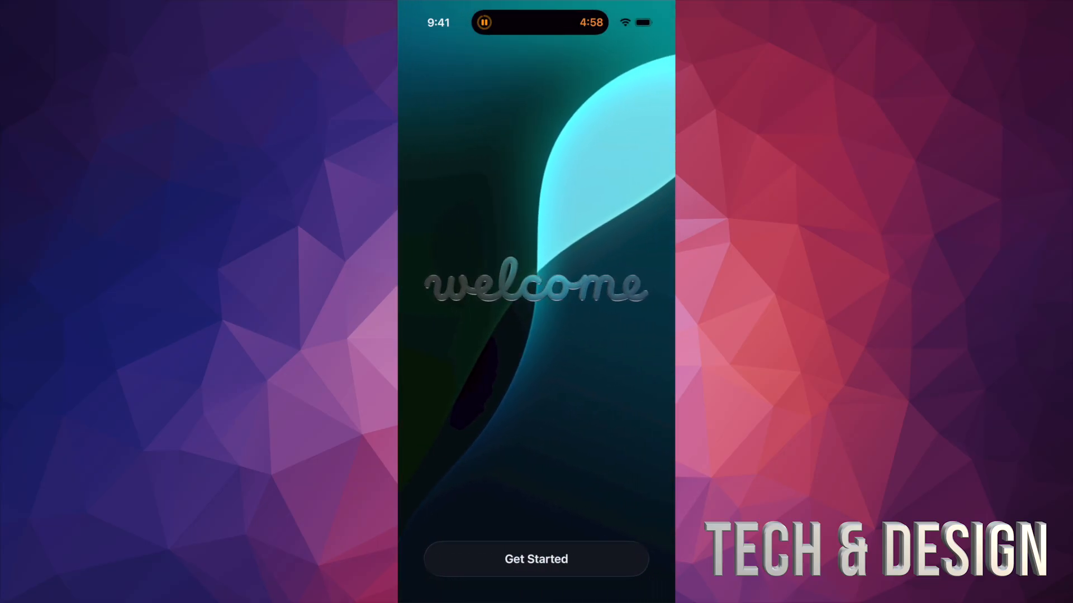
{"action": "left_click", "coordinate": [536, 559]}
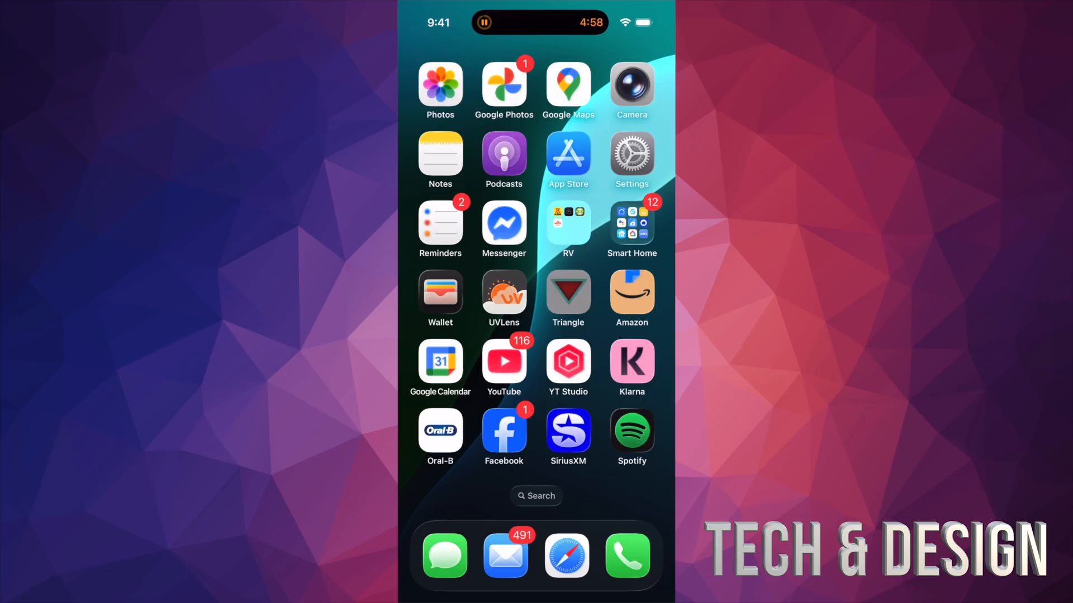
Swipe through the Home Screen app pages, then launch Settings.
{"action": "scroll", "scroll_direction": "left", "scroll_amount": 3}
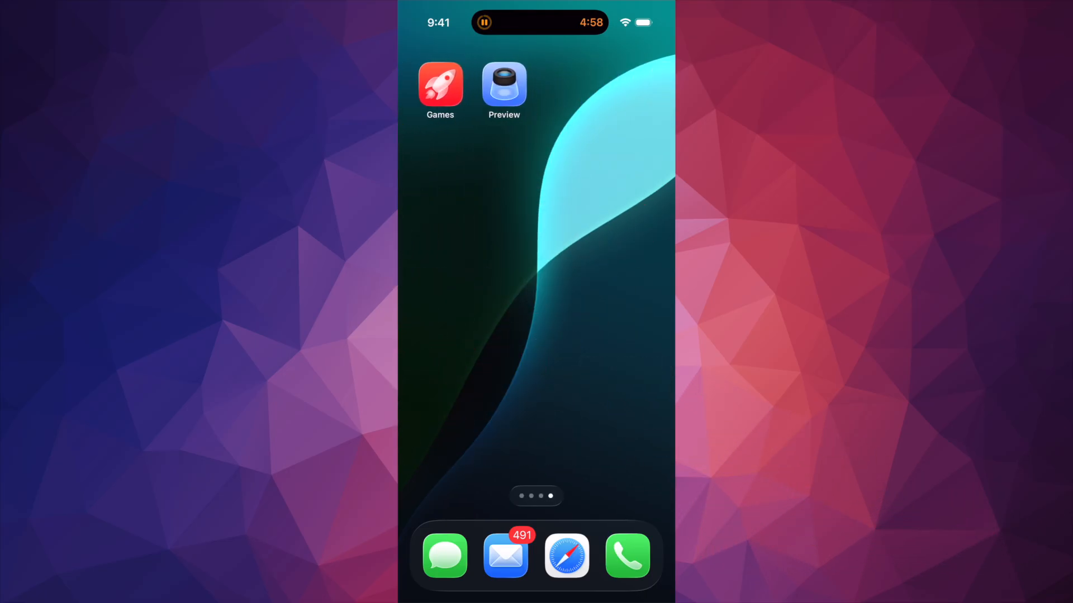
{"action": "scroll", "scroll_direction": "left", "scroll_amount": 3}
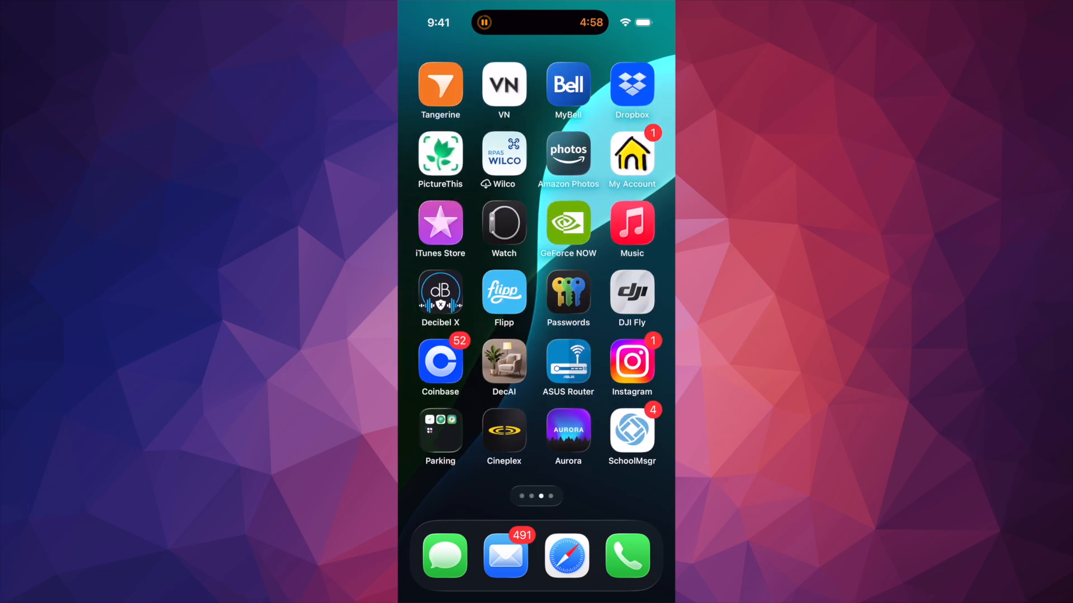
{"action": "scroll", "scroll_direction": "left", "scroll_amount": 3}
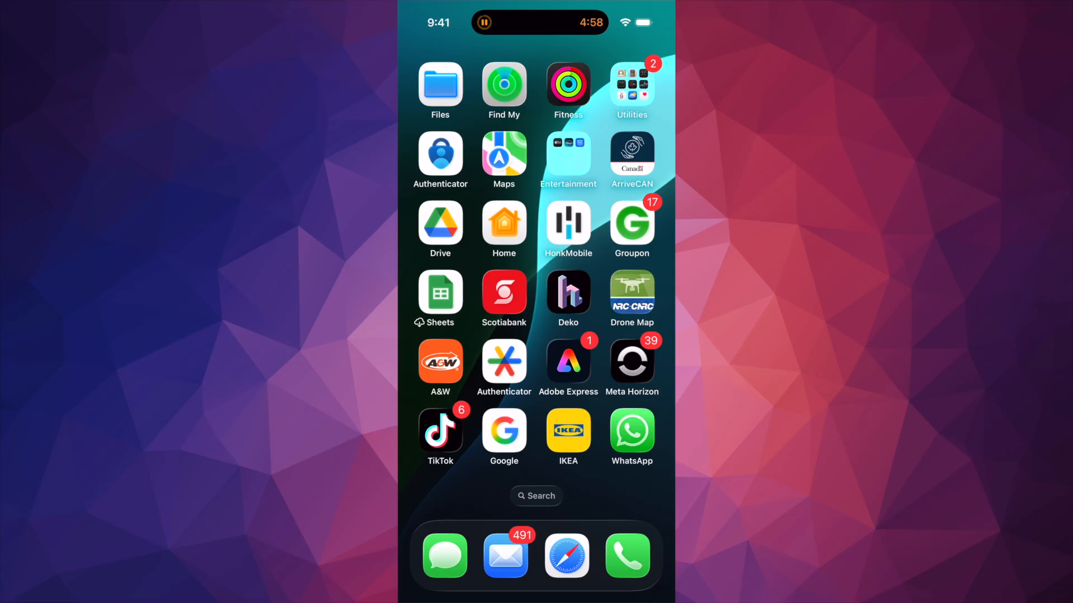
{"action": "scroll", "scroll_direction": "left", "scroll_amount": 3}
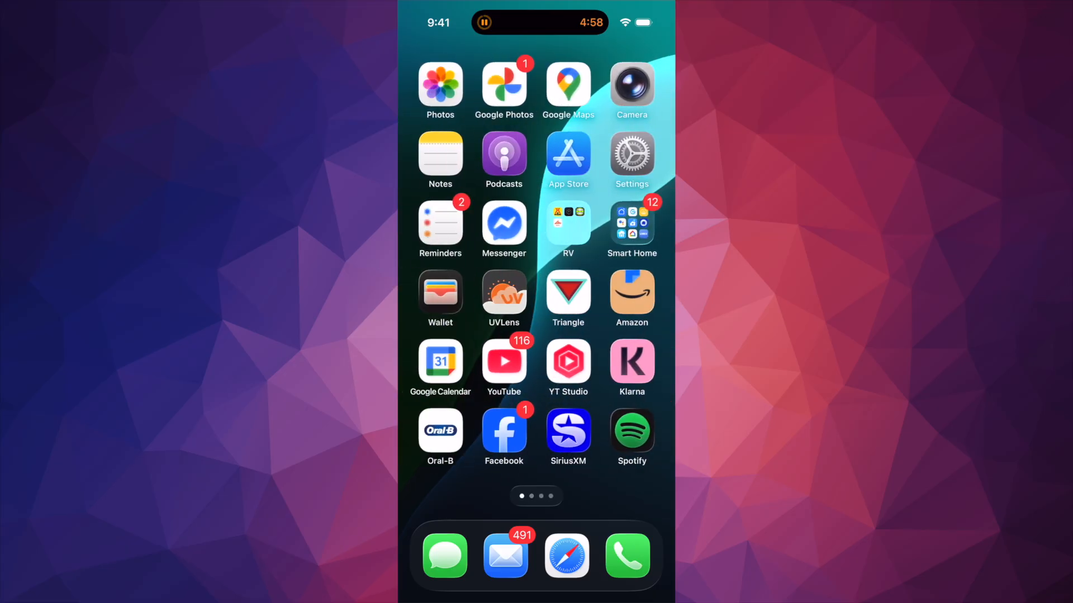
{"action": "scroll", "scroll_direction": "left", "scroll_amount": 3}
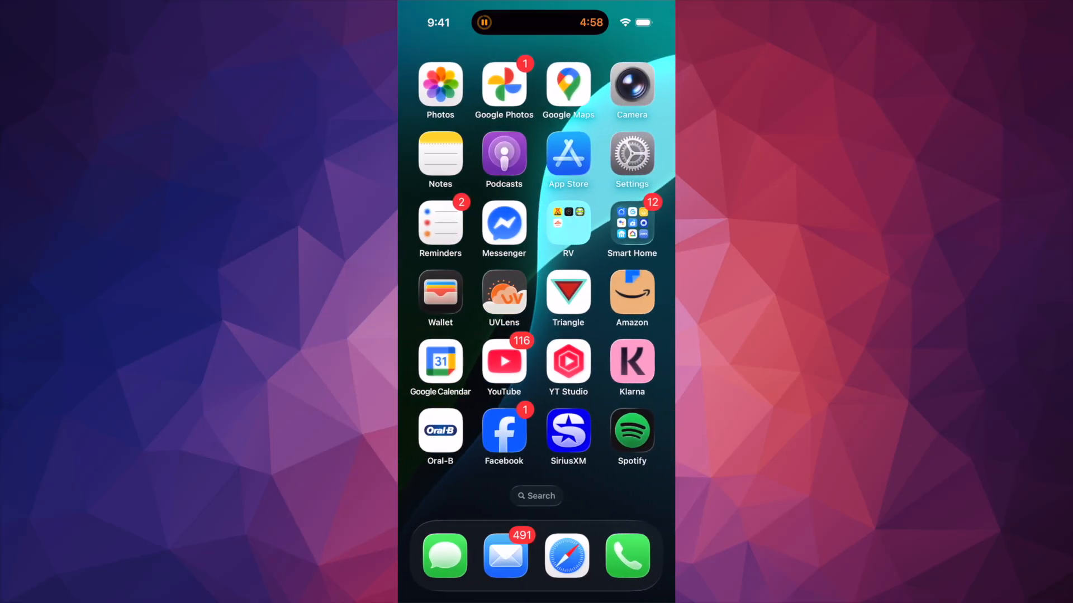
{"action": "scroll", "scroll_direction": "right", "scroll_amount": 3}
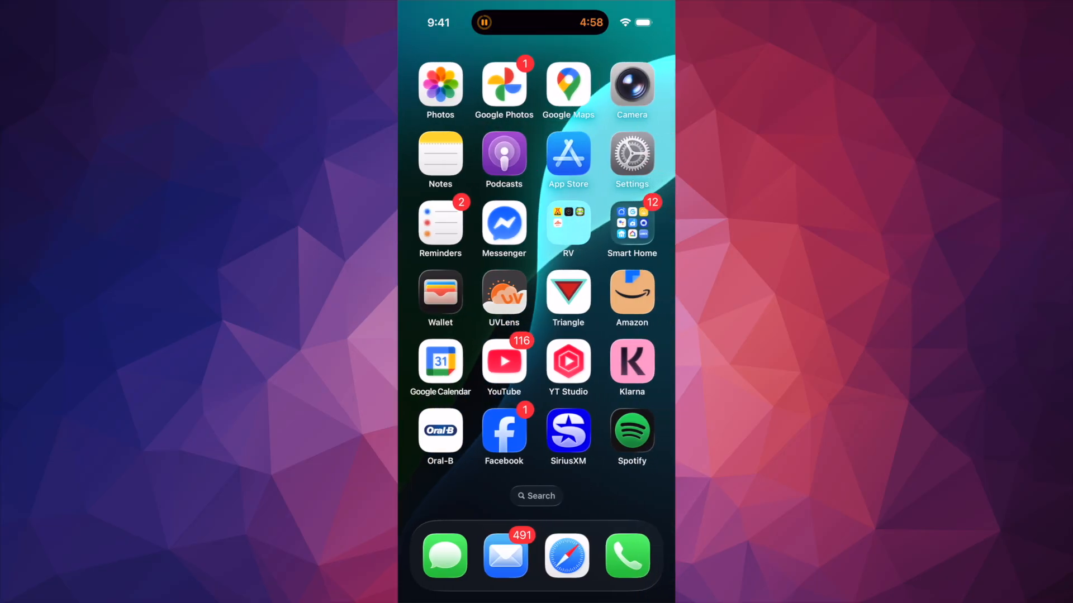
{"action": "left_click", "coordinate": [631, 159]}
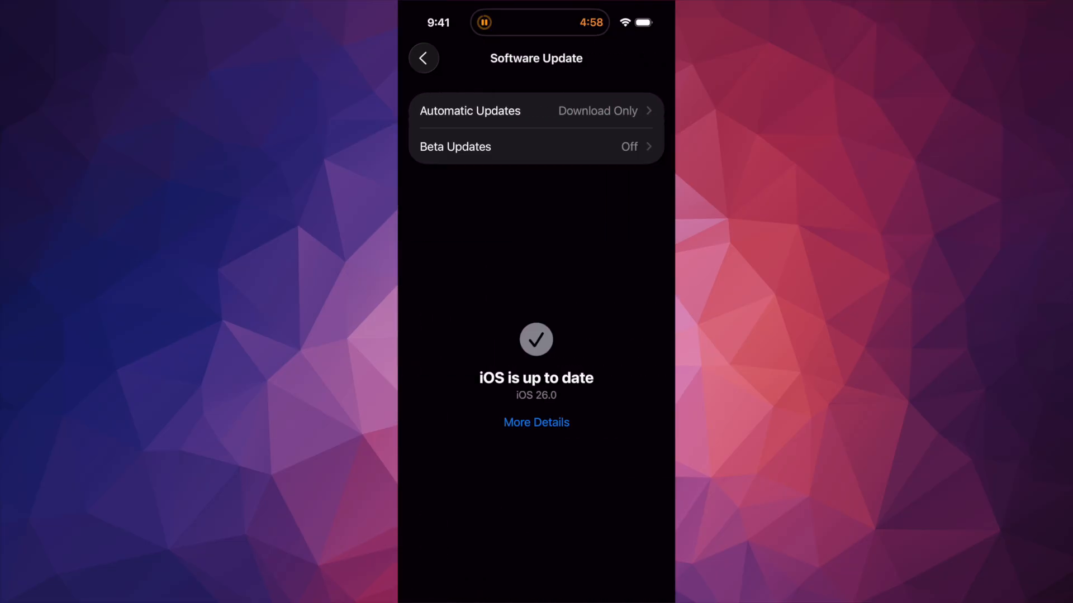
Switch off Automatically Download under Automatic Updates, then return to Software Update.
{"action": "left_click", "coordinate": [536, 110]}
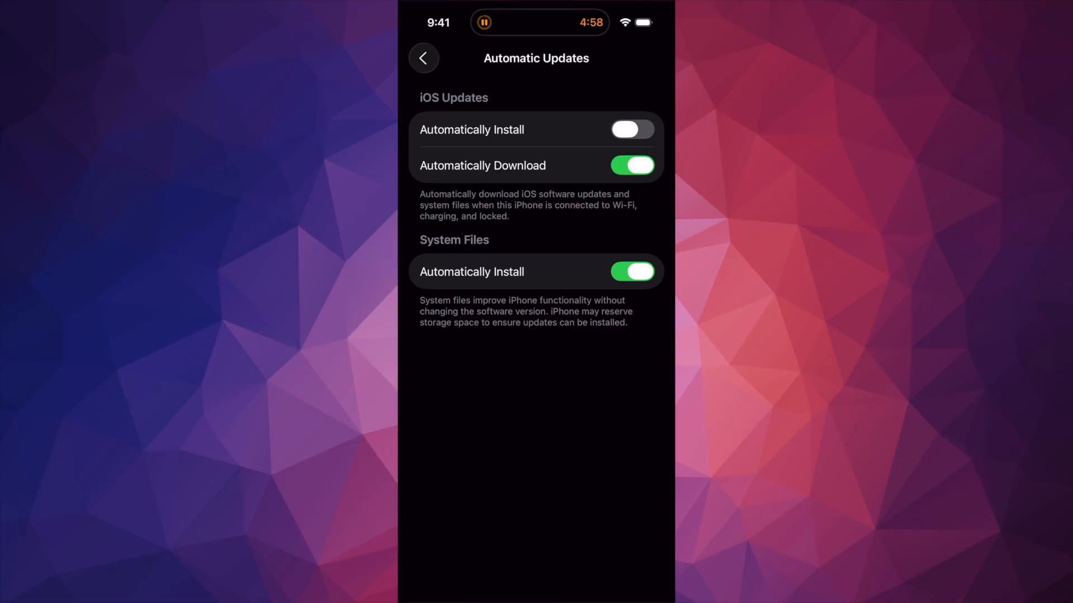
{"action": "left_click", "coordinate": [631, 165]}
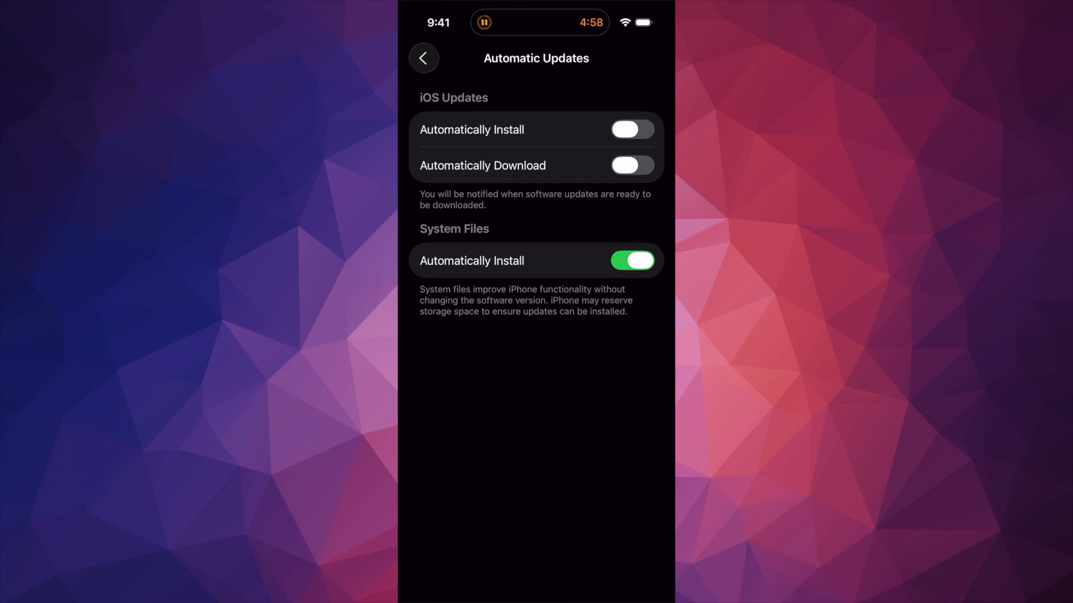
{"action": "left_click", "coordinate": [423, 58]}
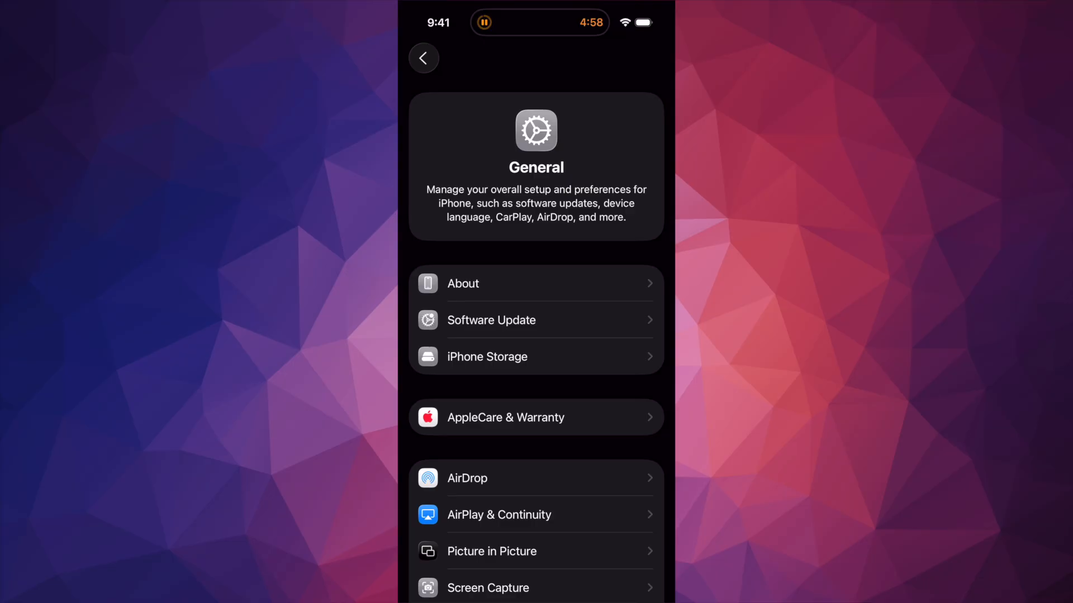
{"action": "left_click", "coordinate": [491, 320]}
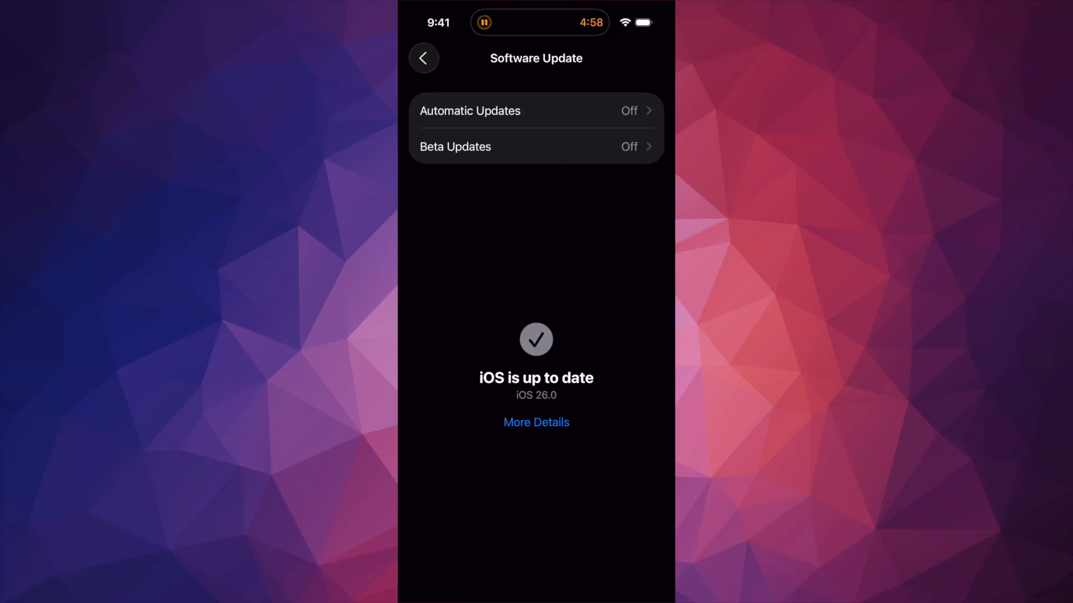